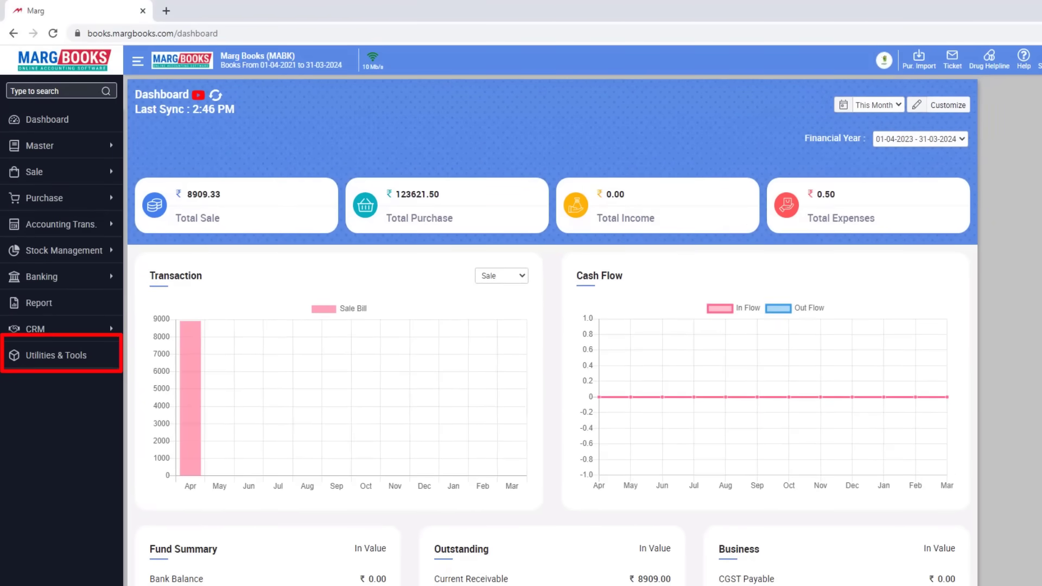
Reach the Transaction Locking page from Utilities & Tools > Other Tools
left_click(57, 355)
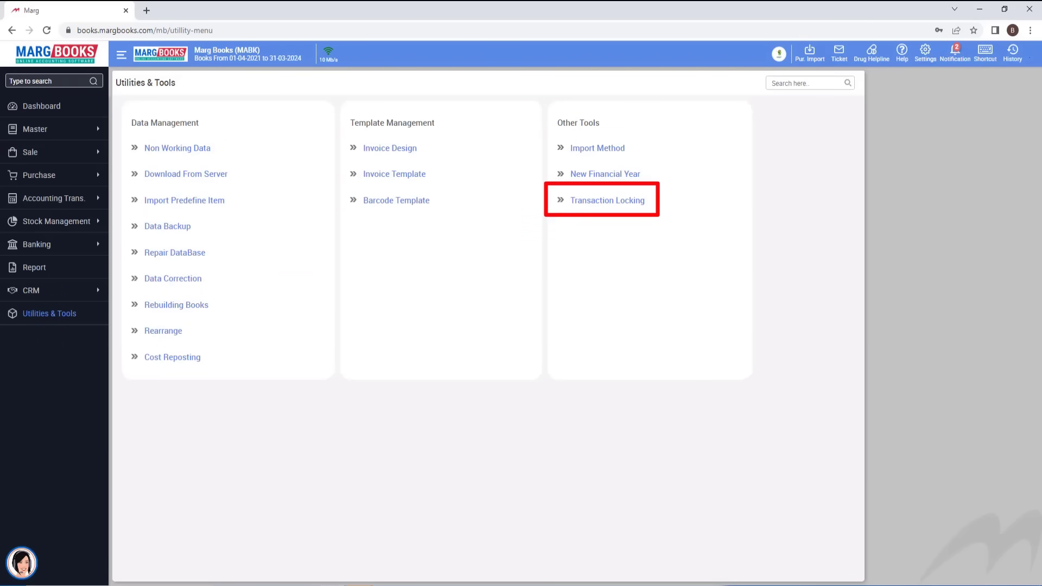
left_click(608, 200)
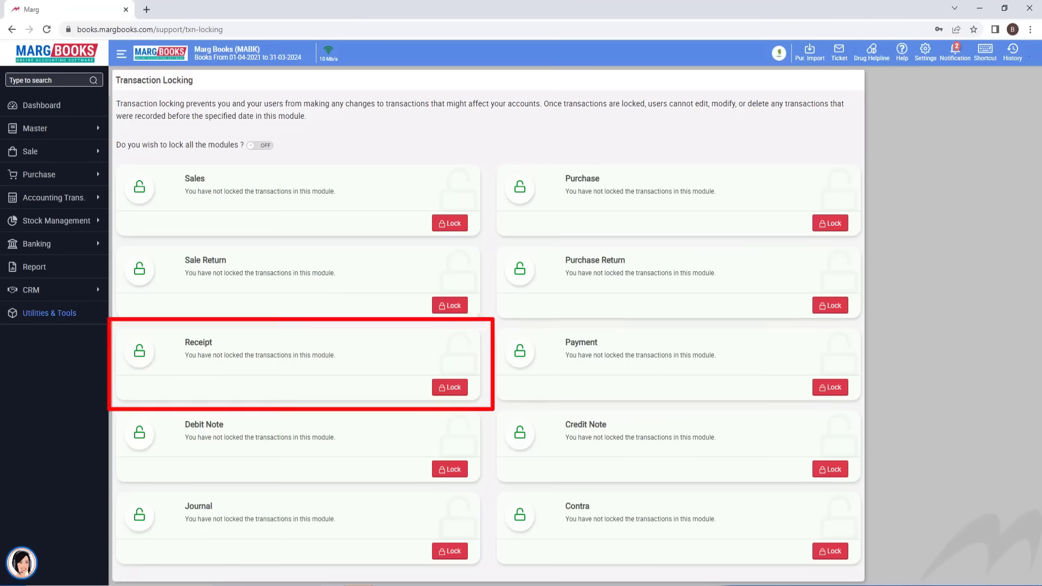
Lock Receipt before 31-03-2023 with reason 'need to lock the back dates receipt transactions'
left_click(450, 387)
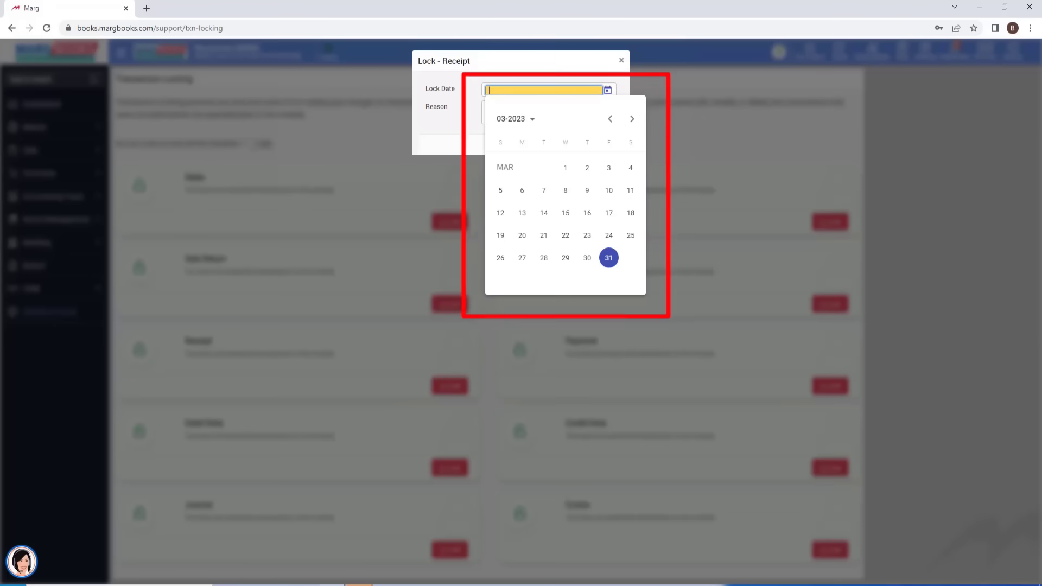
left_click(610, 119)
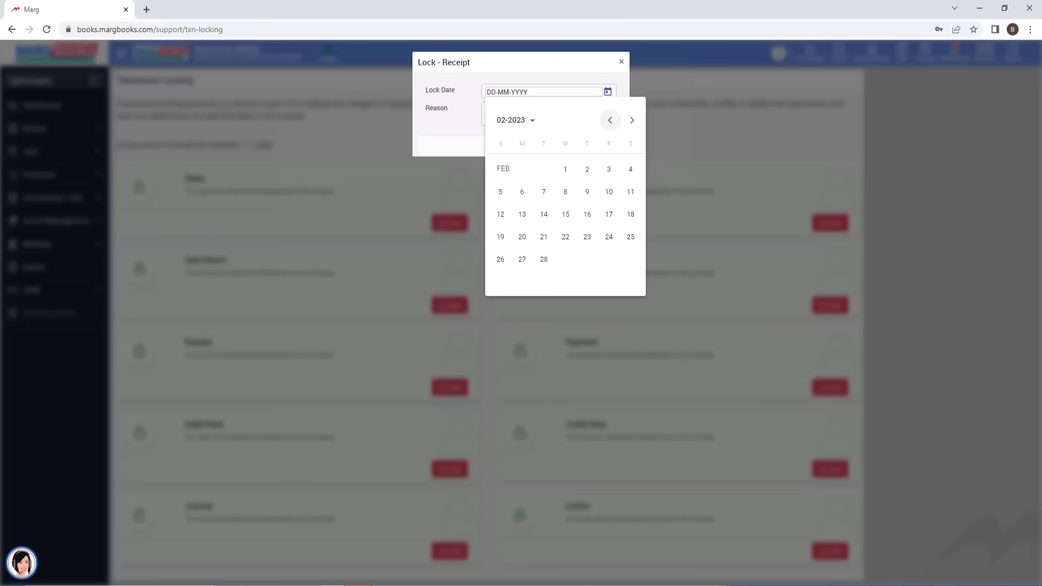
left_click(632, 119)
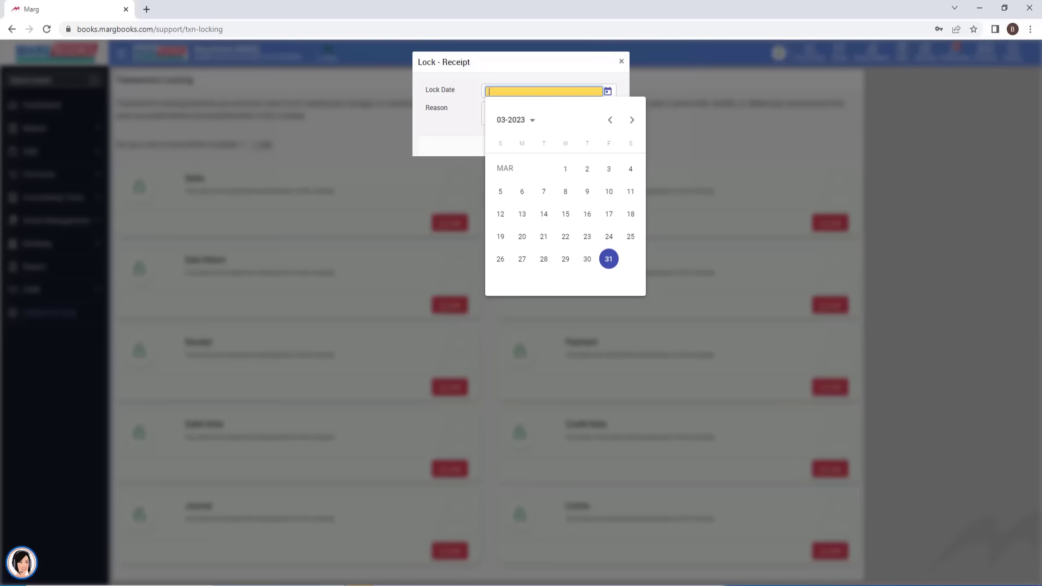
left_click(608, 258)
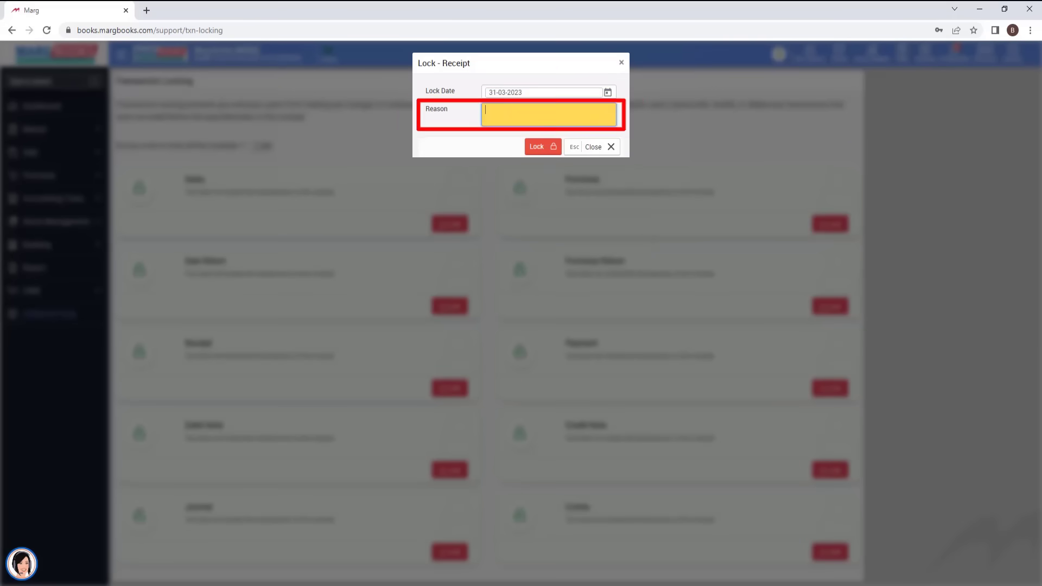
type("need to lock the back dates receipt transactions")
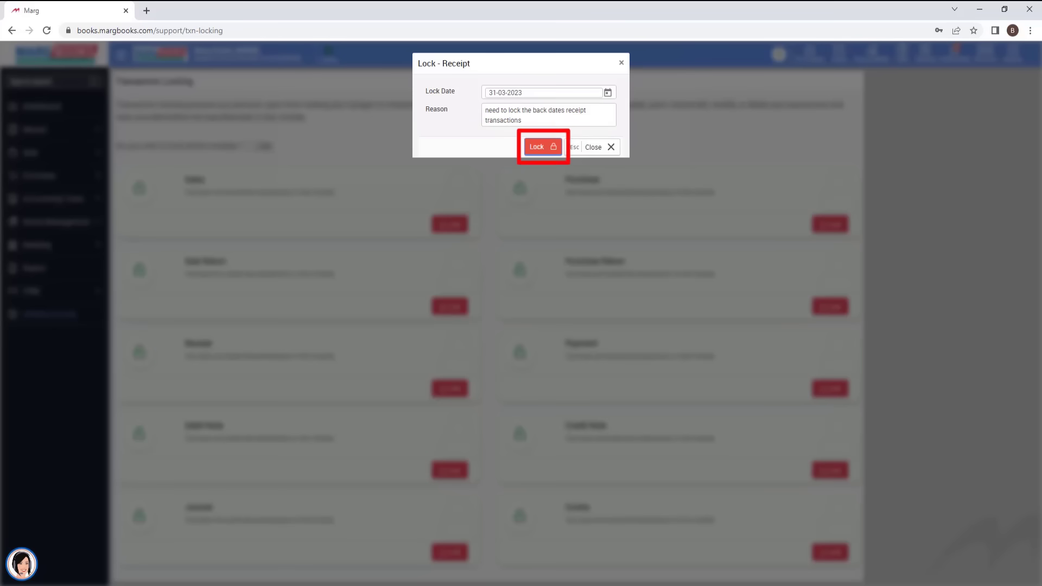
left_click(542, 146)
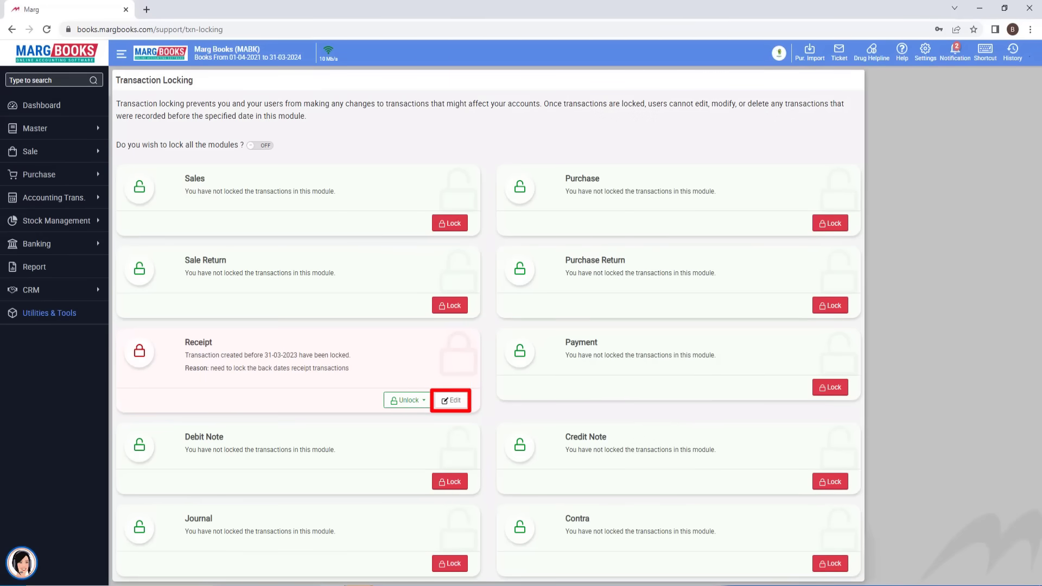
left_click(407, 399)
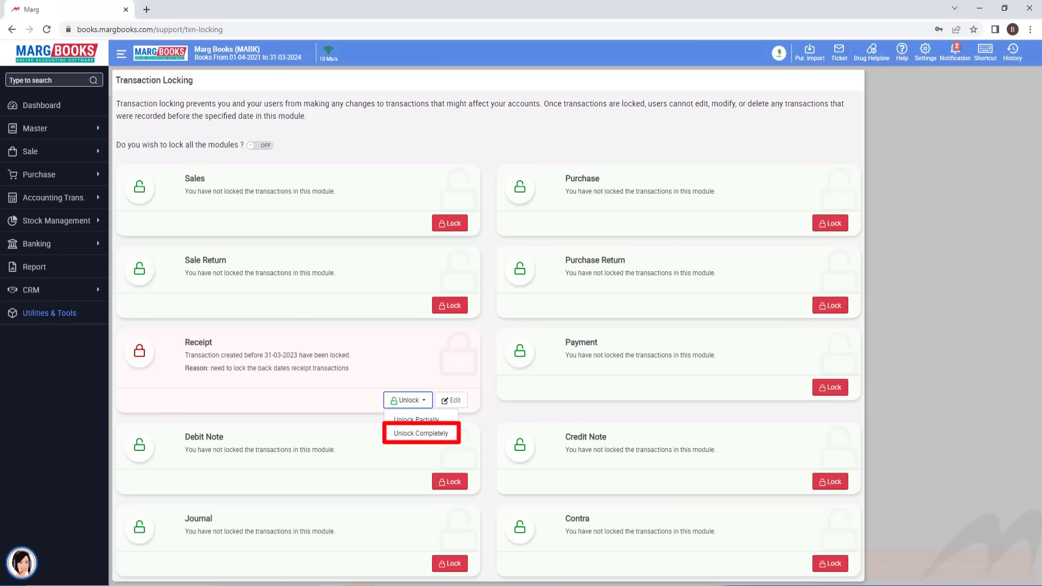
left_click(421, 433)
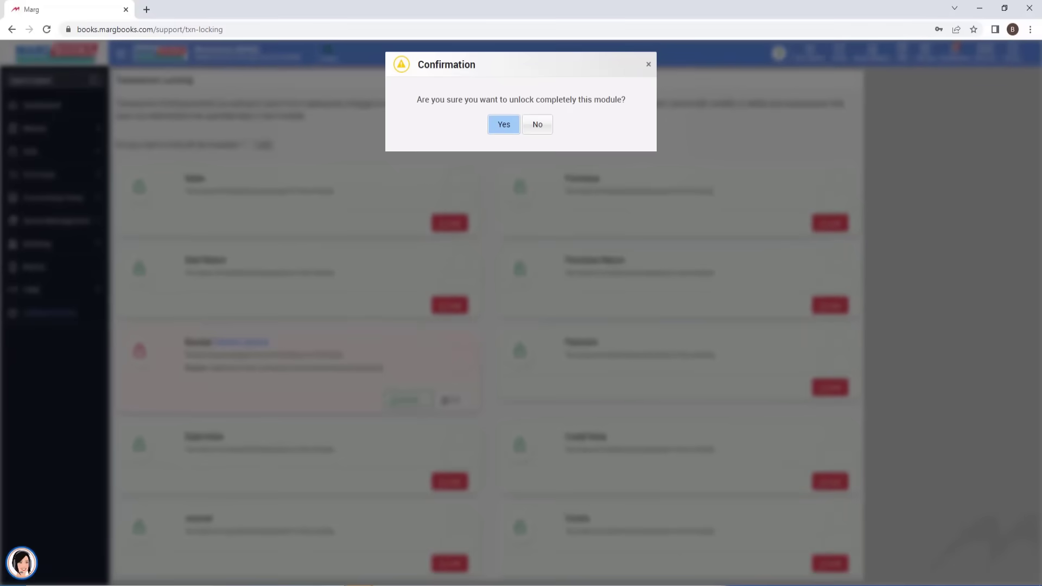
left_click(504, 124)
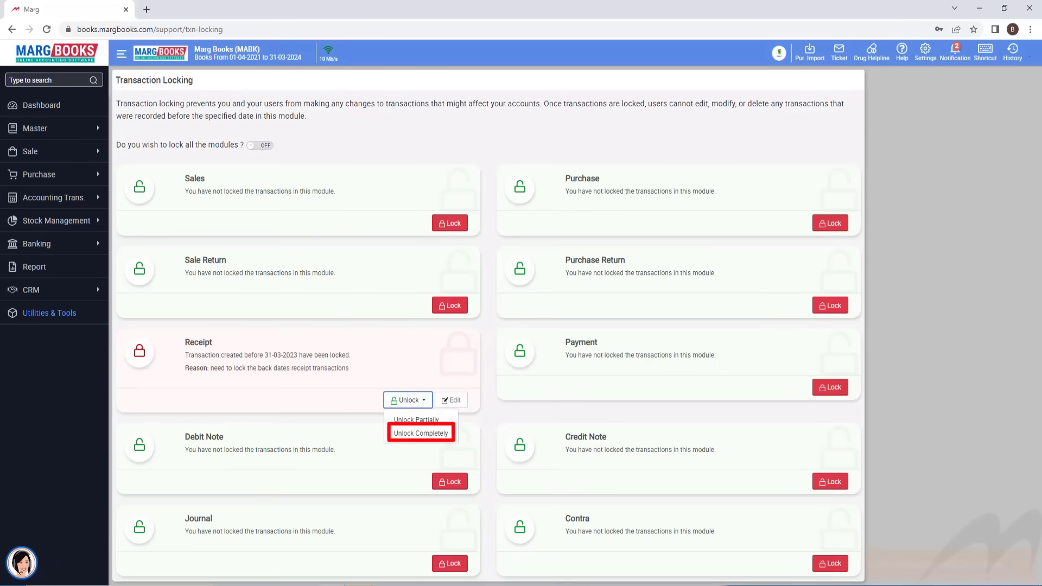
mouse_move(419, 419)
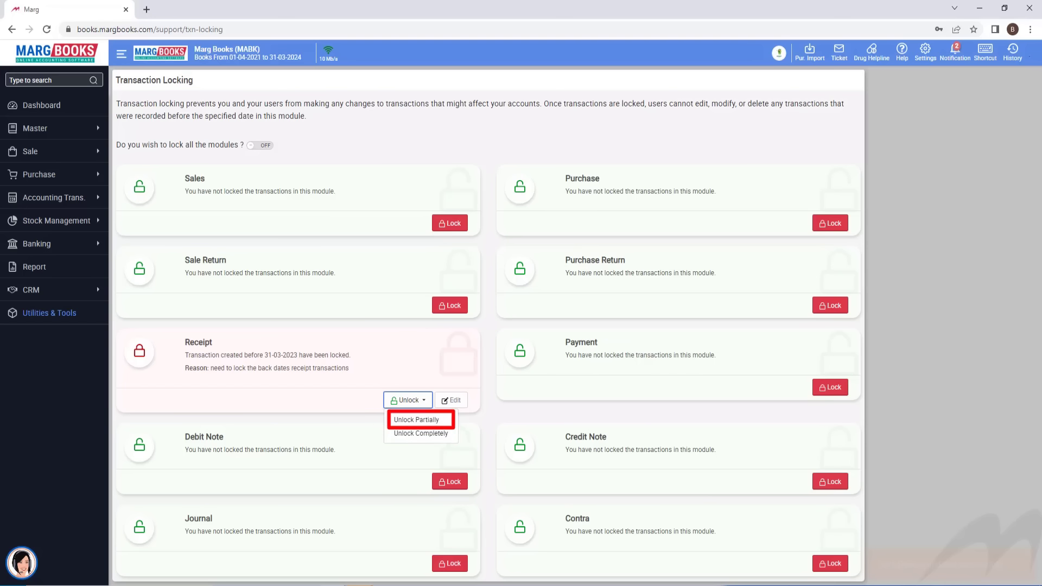
Partially unlock Receipt from 01-03-2023 to 31-03-2023 with reason 'need to lock the 1st march to 31st march receipt transaction'
left_click(421, 419)
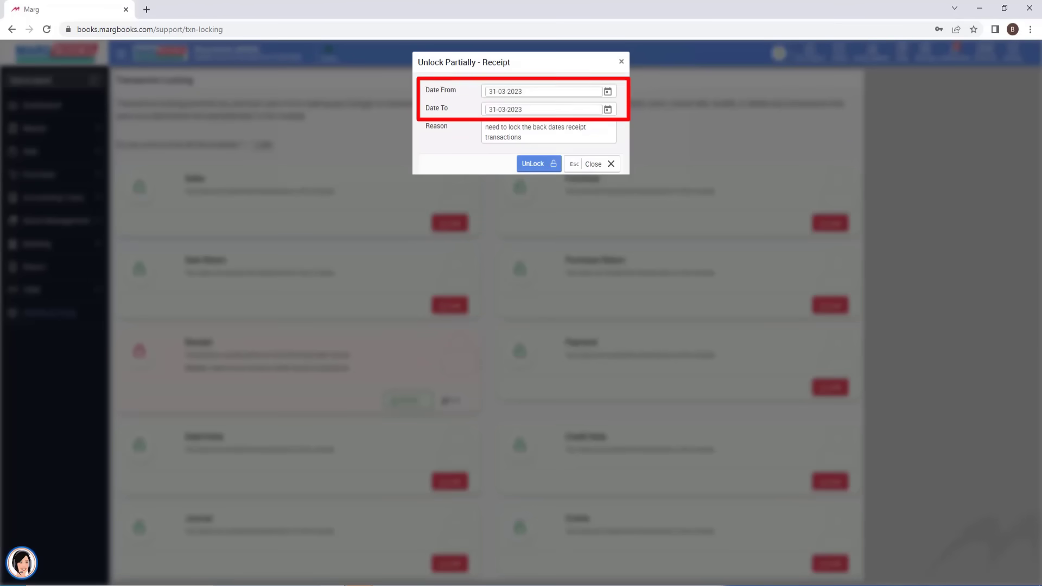
left_click(608, 91)
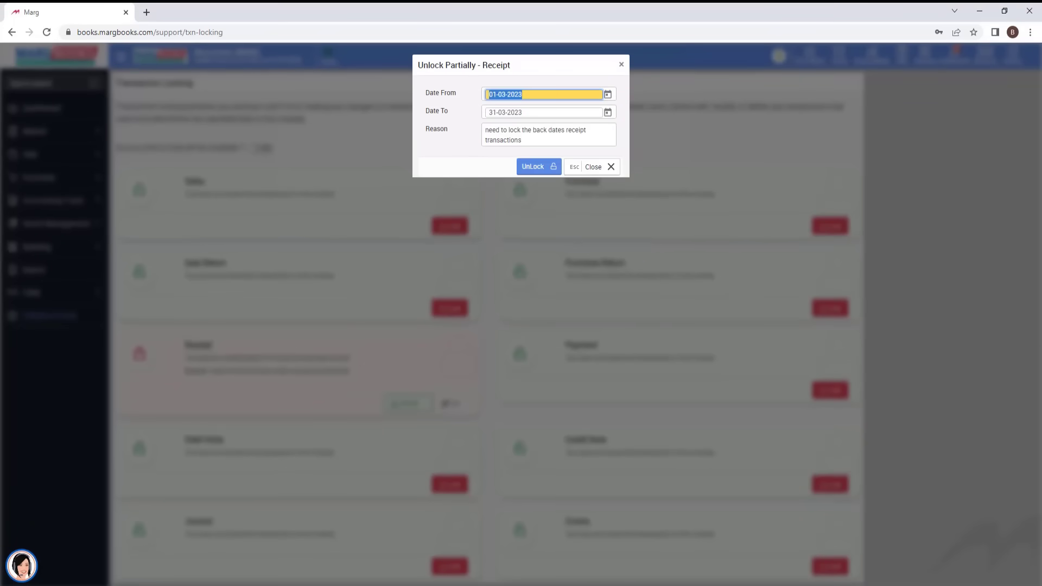
type("need to lock the 1st march to 31st march receipt transaction")
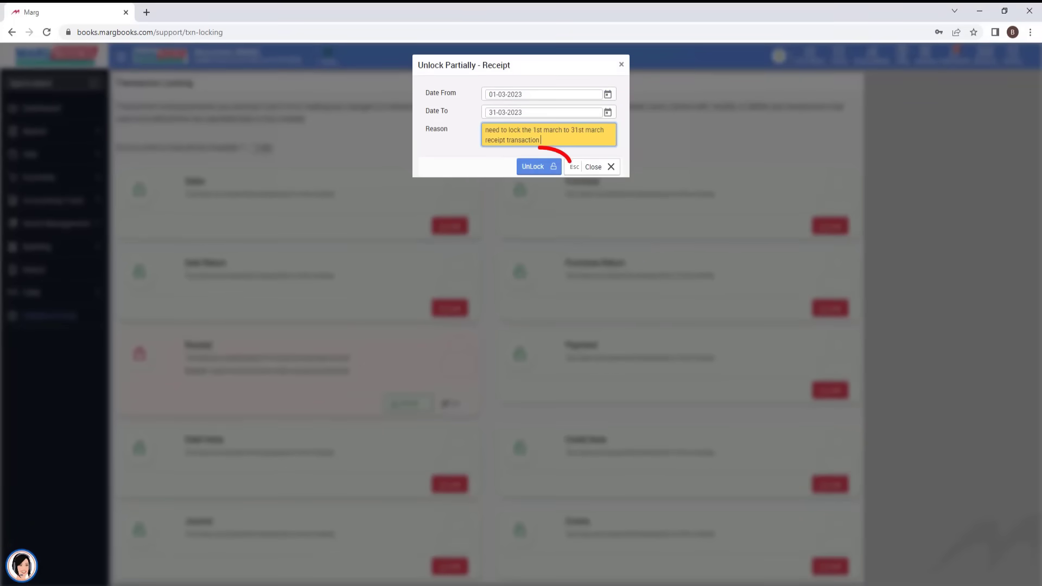
left_click(538, 167)
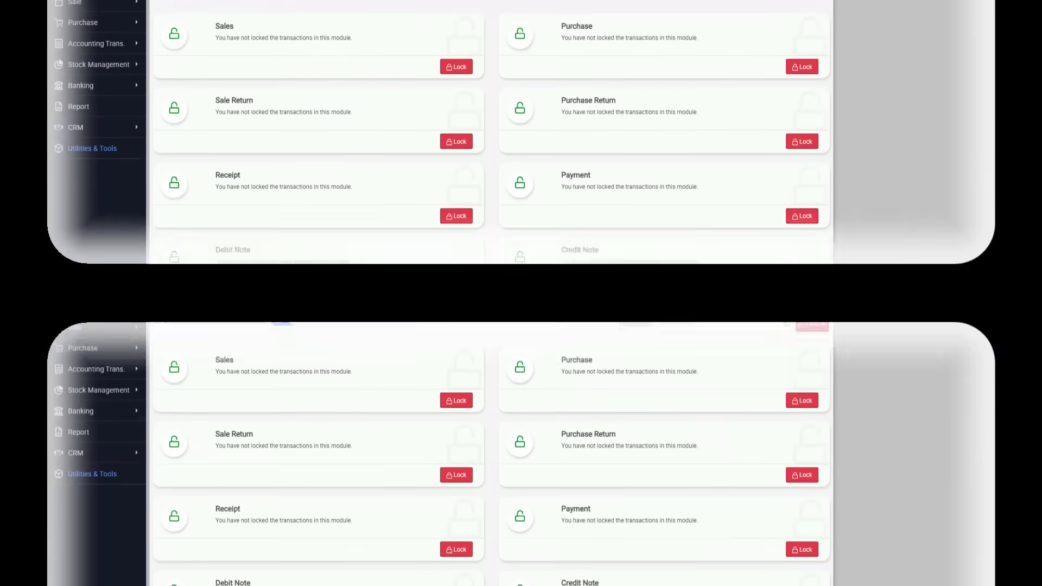
Enable lock-all, set Freeze Date 31-03-2023 and lock every module
left_click(740, 146)
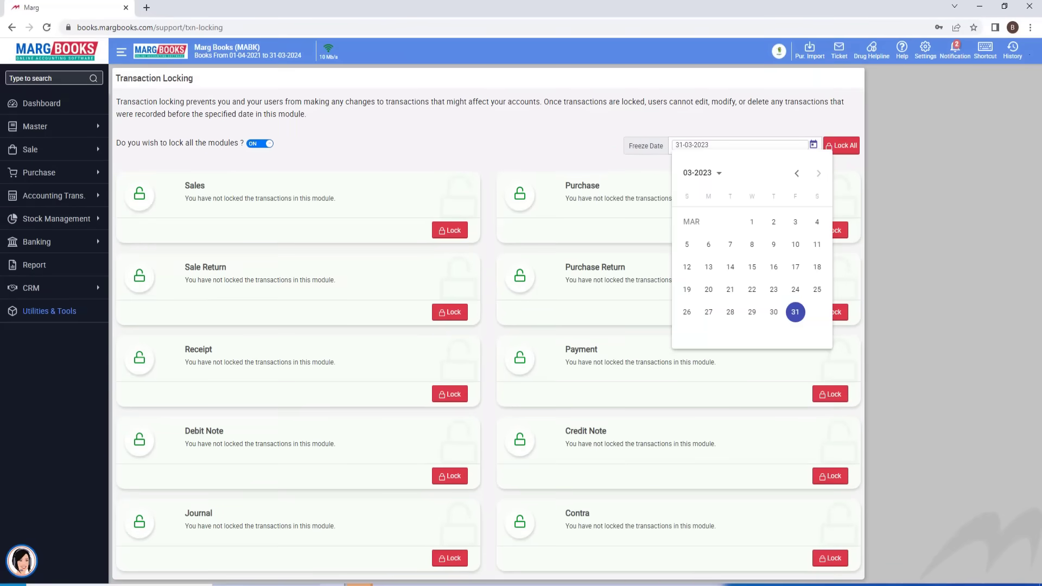
left_click(841, 146)
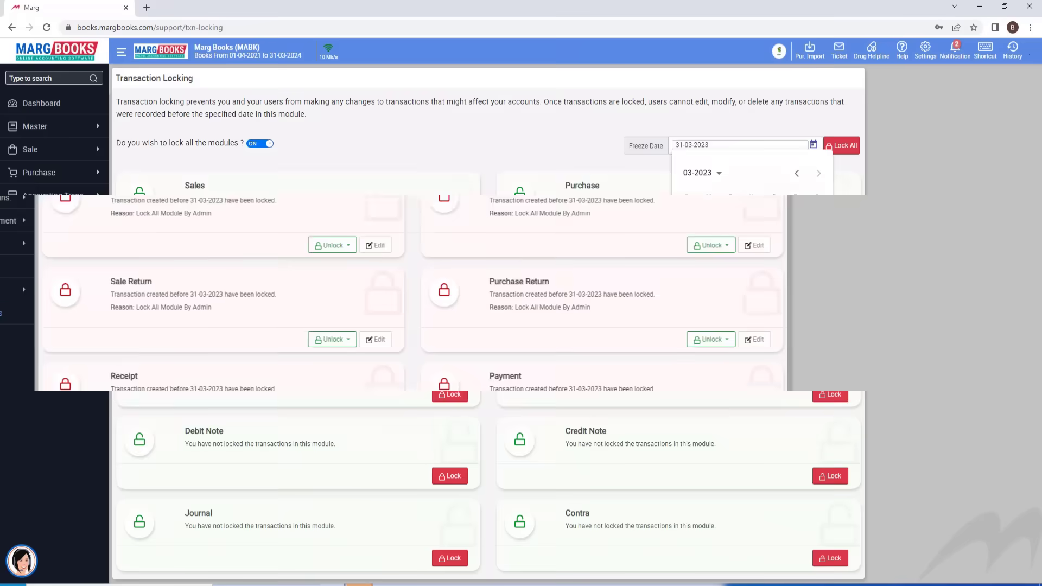
left_click(841, 145)
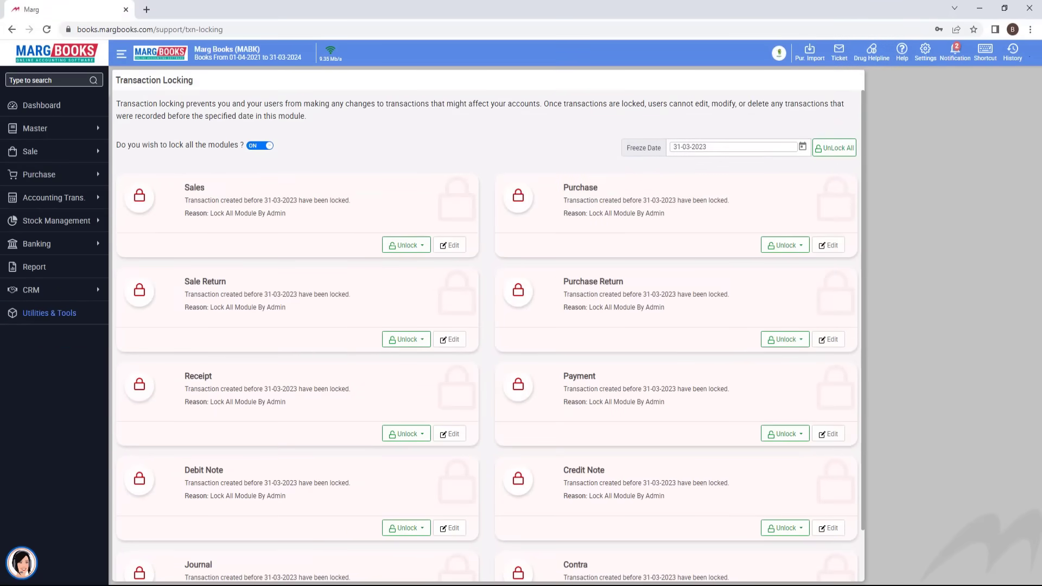